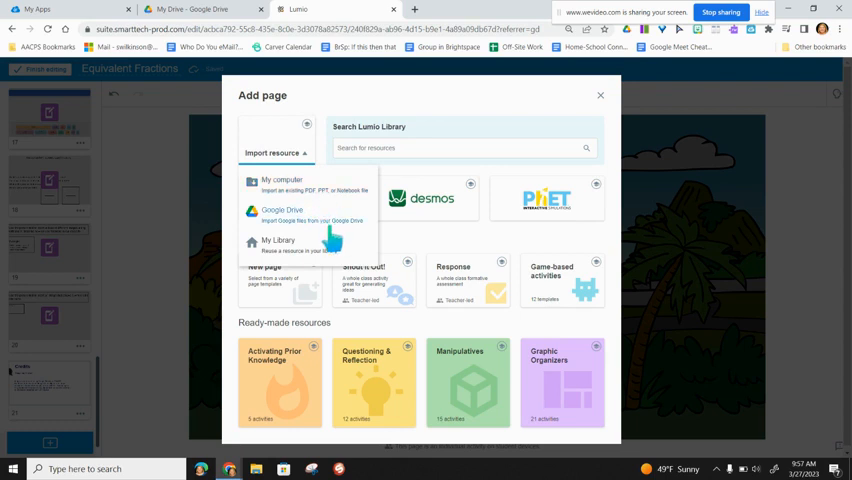
Close the import source list and show page 2's activity choices: Individual Handout, Group Workspace, Whole-class Whiteboard
click(277, 152)
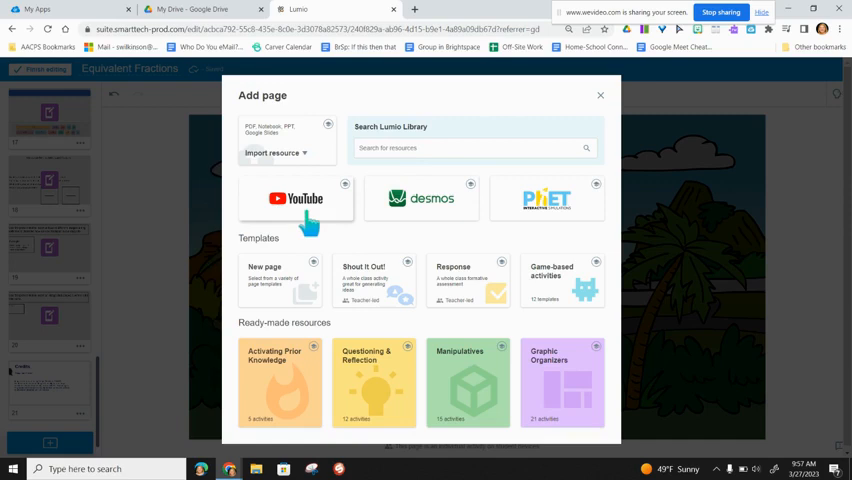
mouse_move(457, 307)
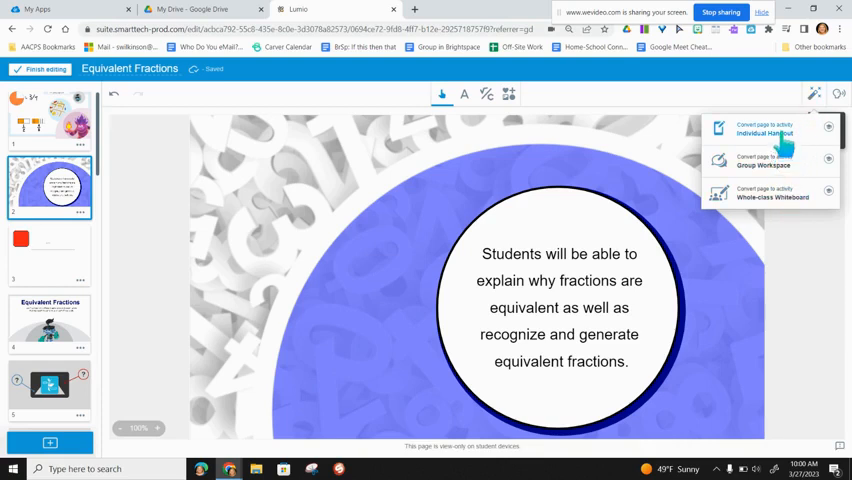
click(827, 130)
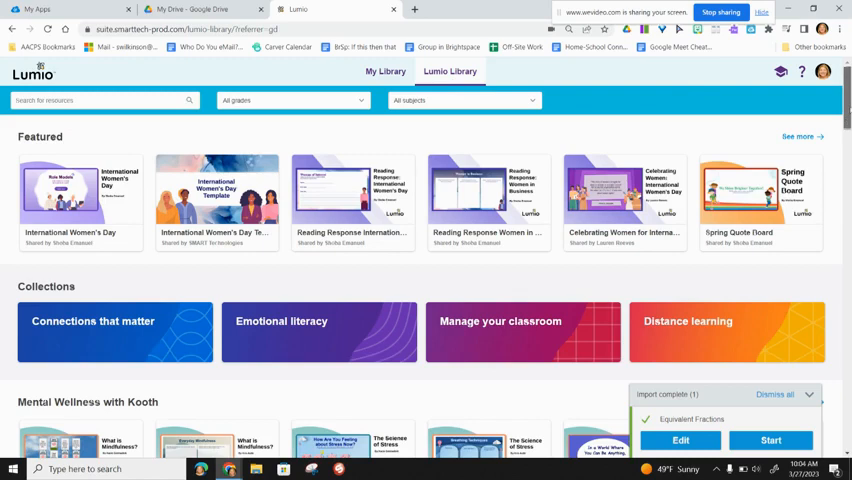
scroll(down, 3)
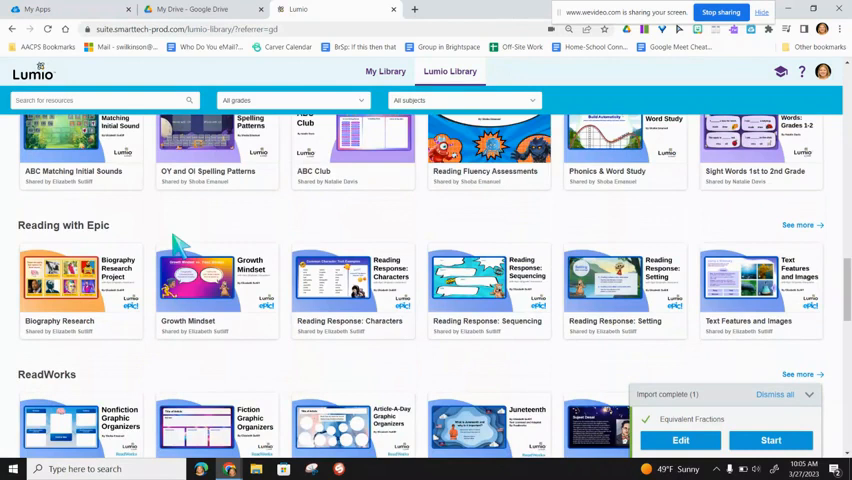